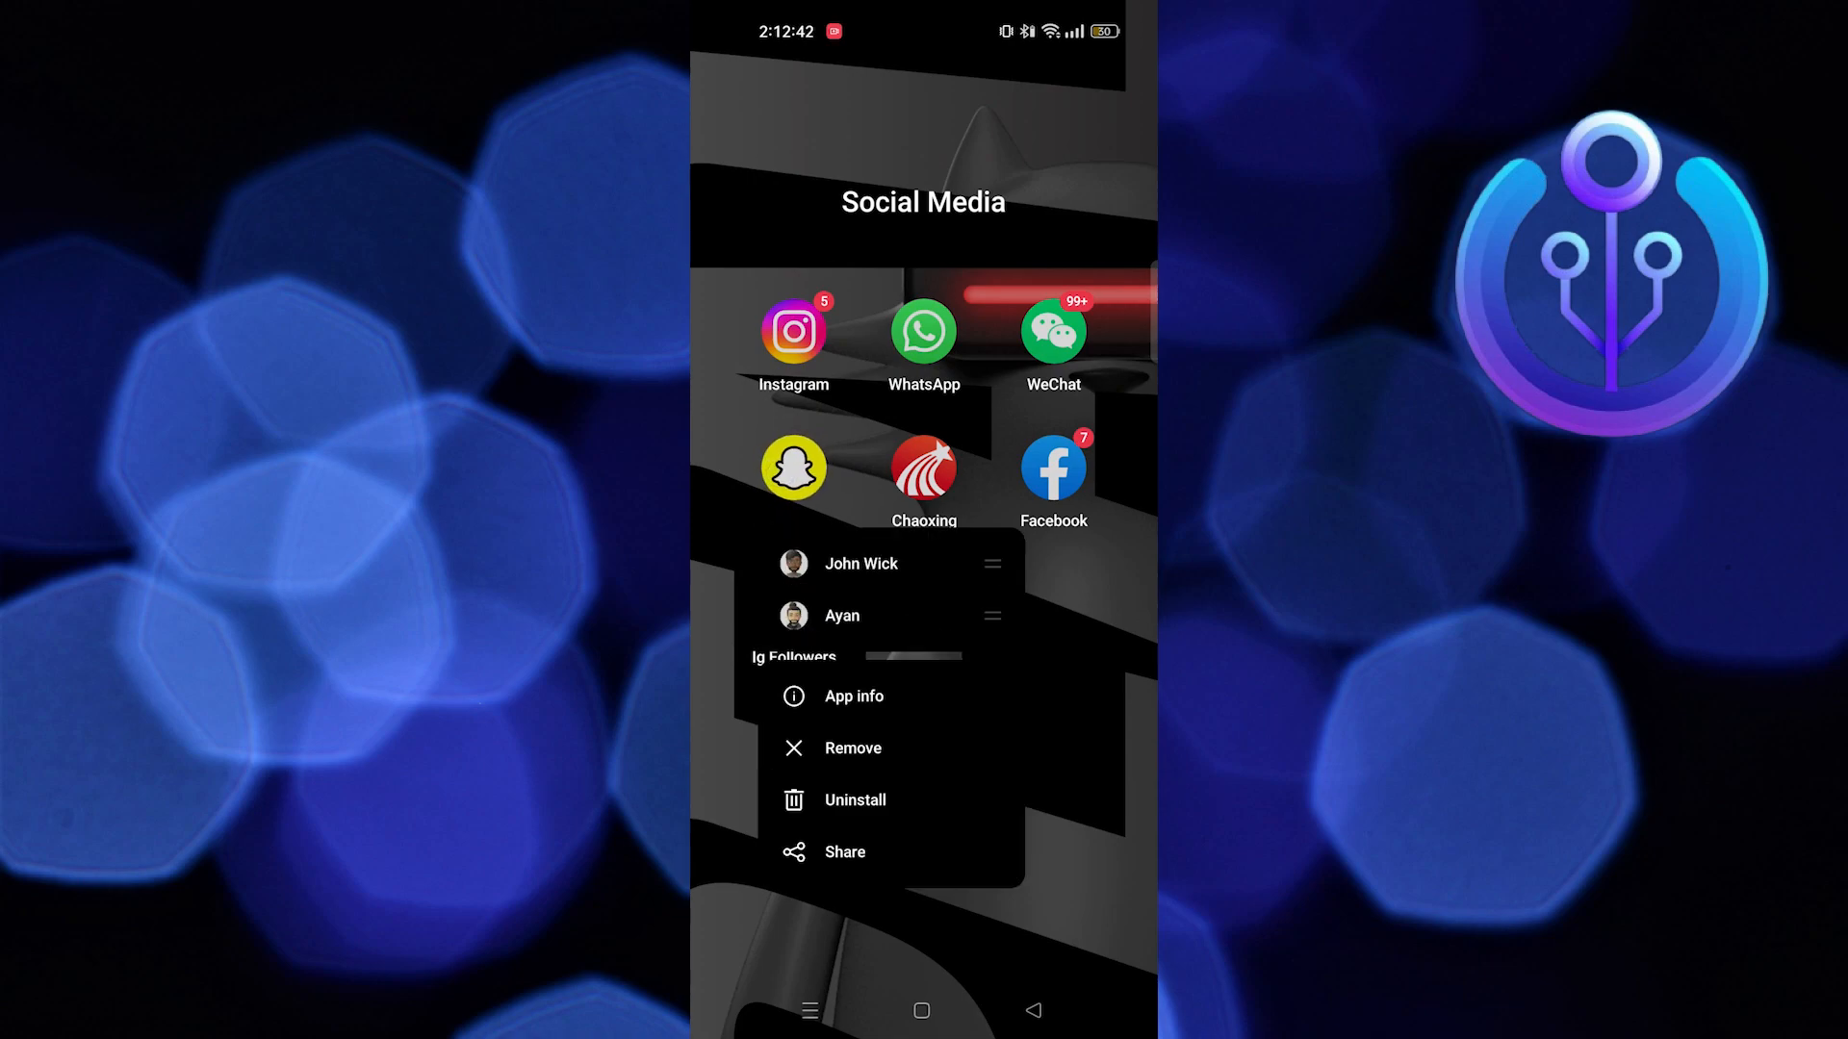
- Clear Snapchat's cache from its App info > Storage usage in Android Settings
click(855, 697)
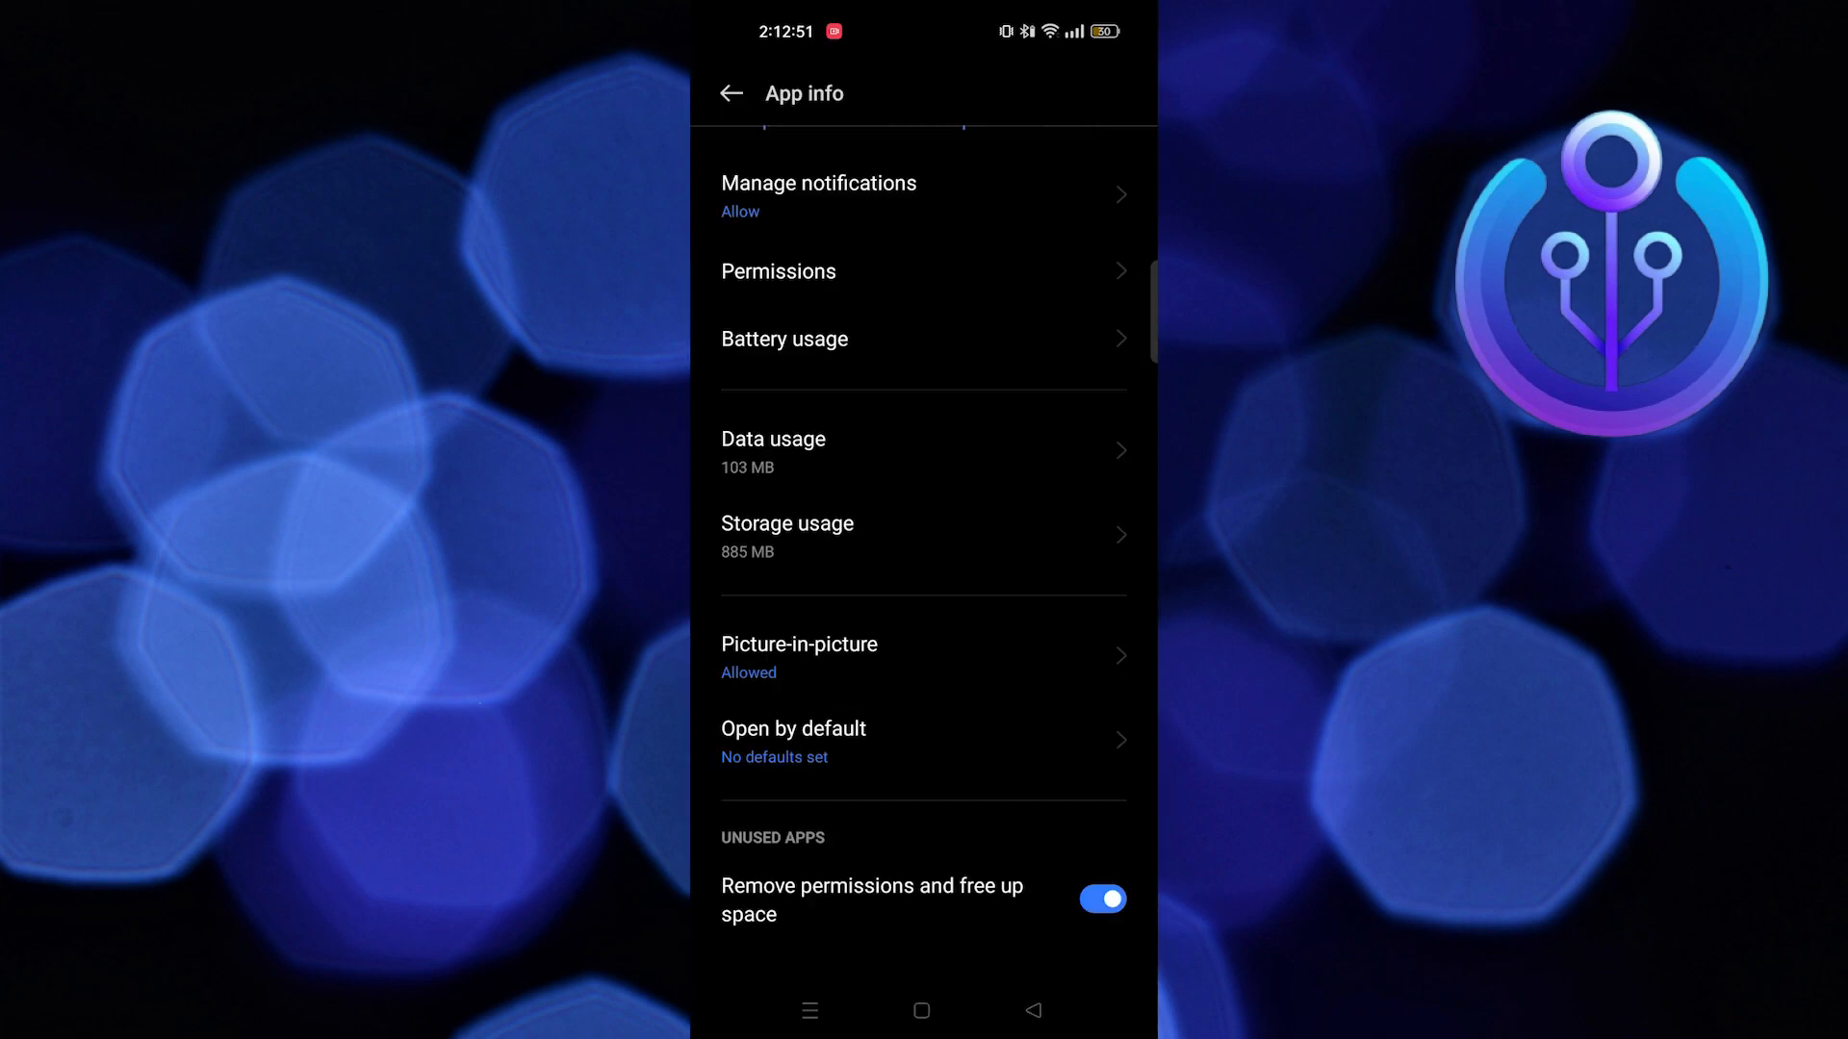
click(882, 537)
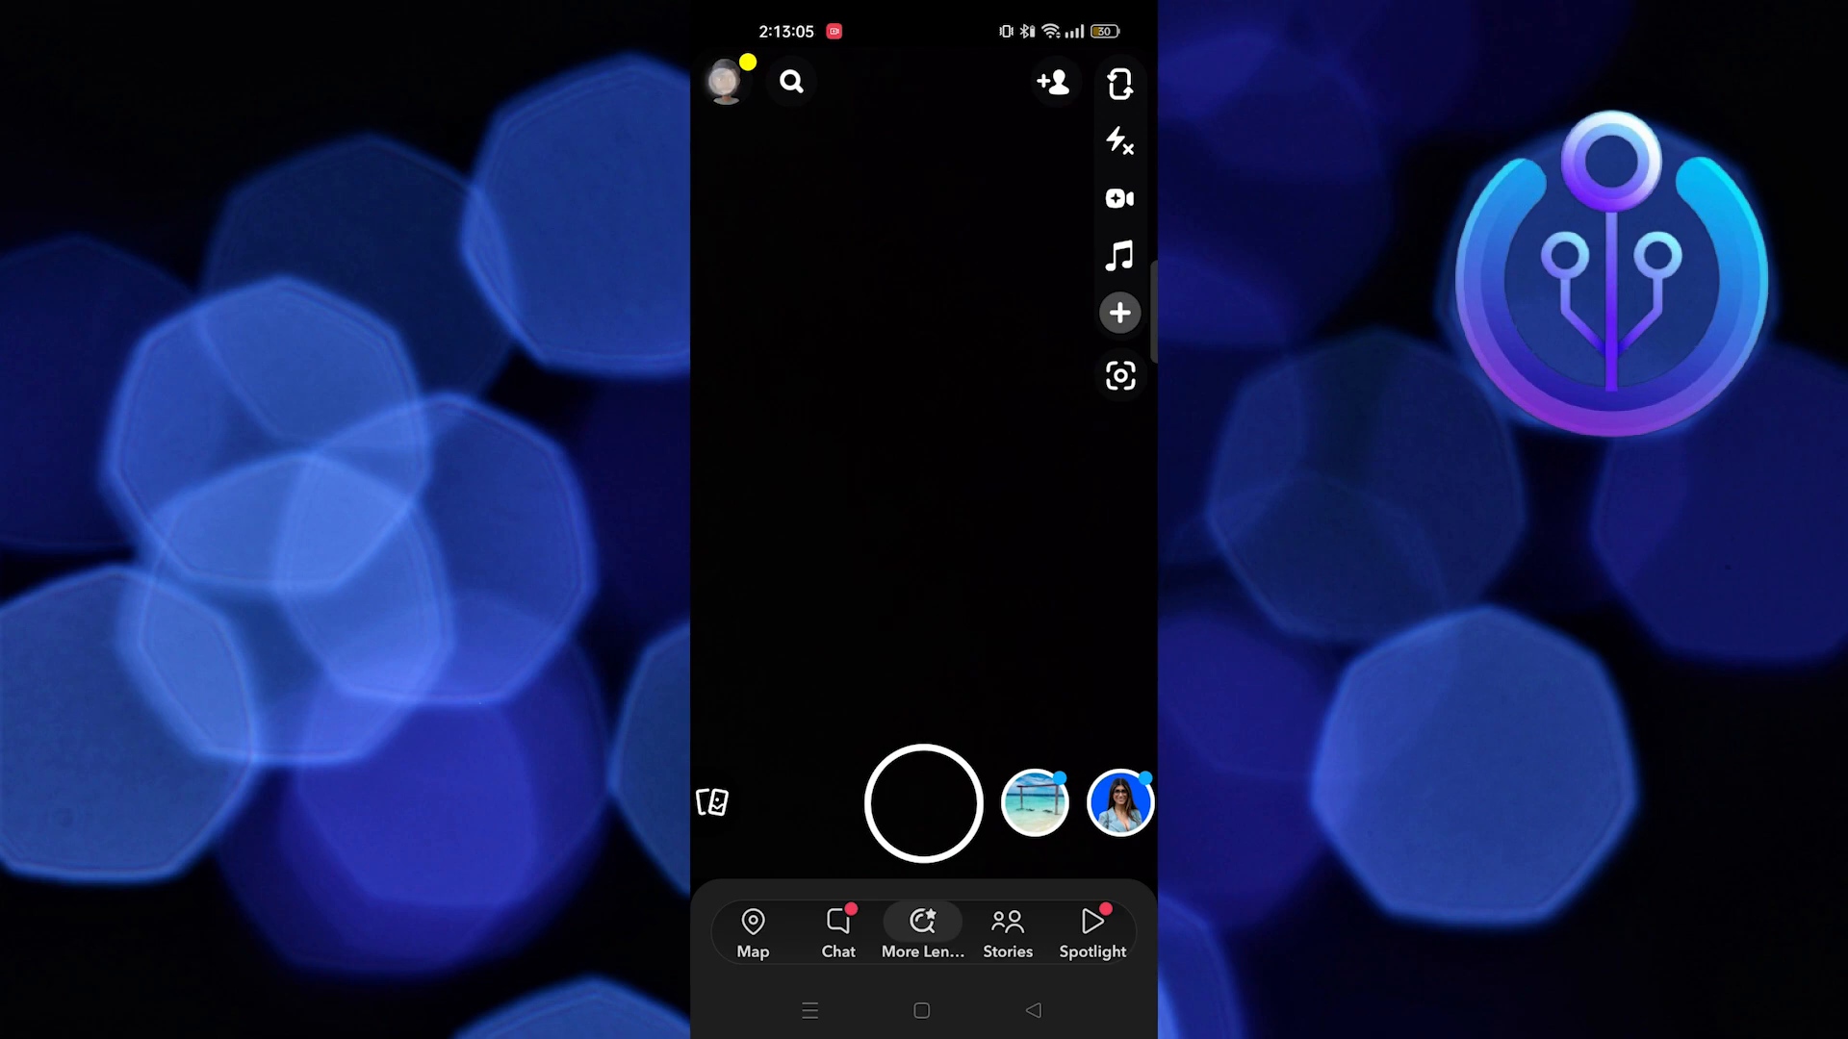
click(726, 79)
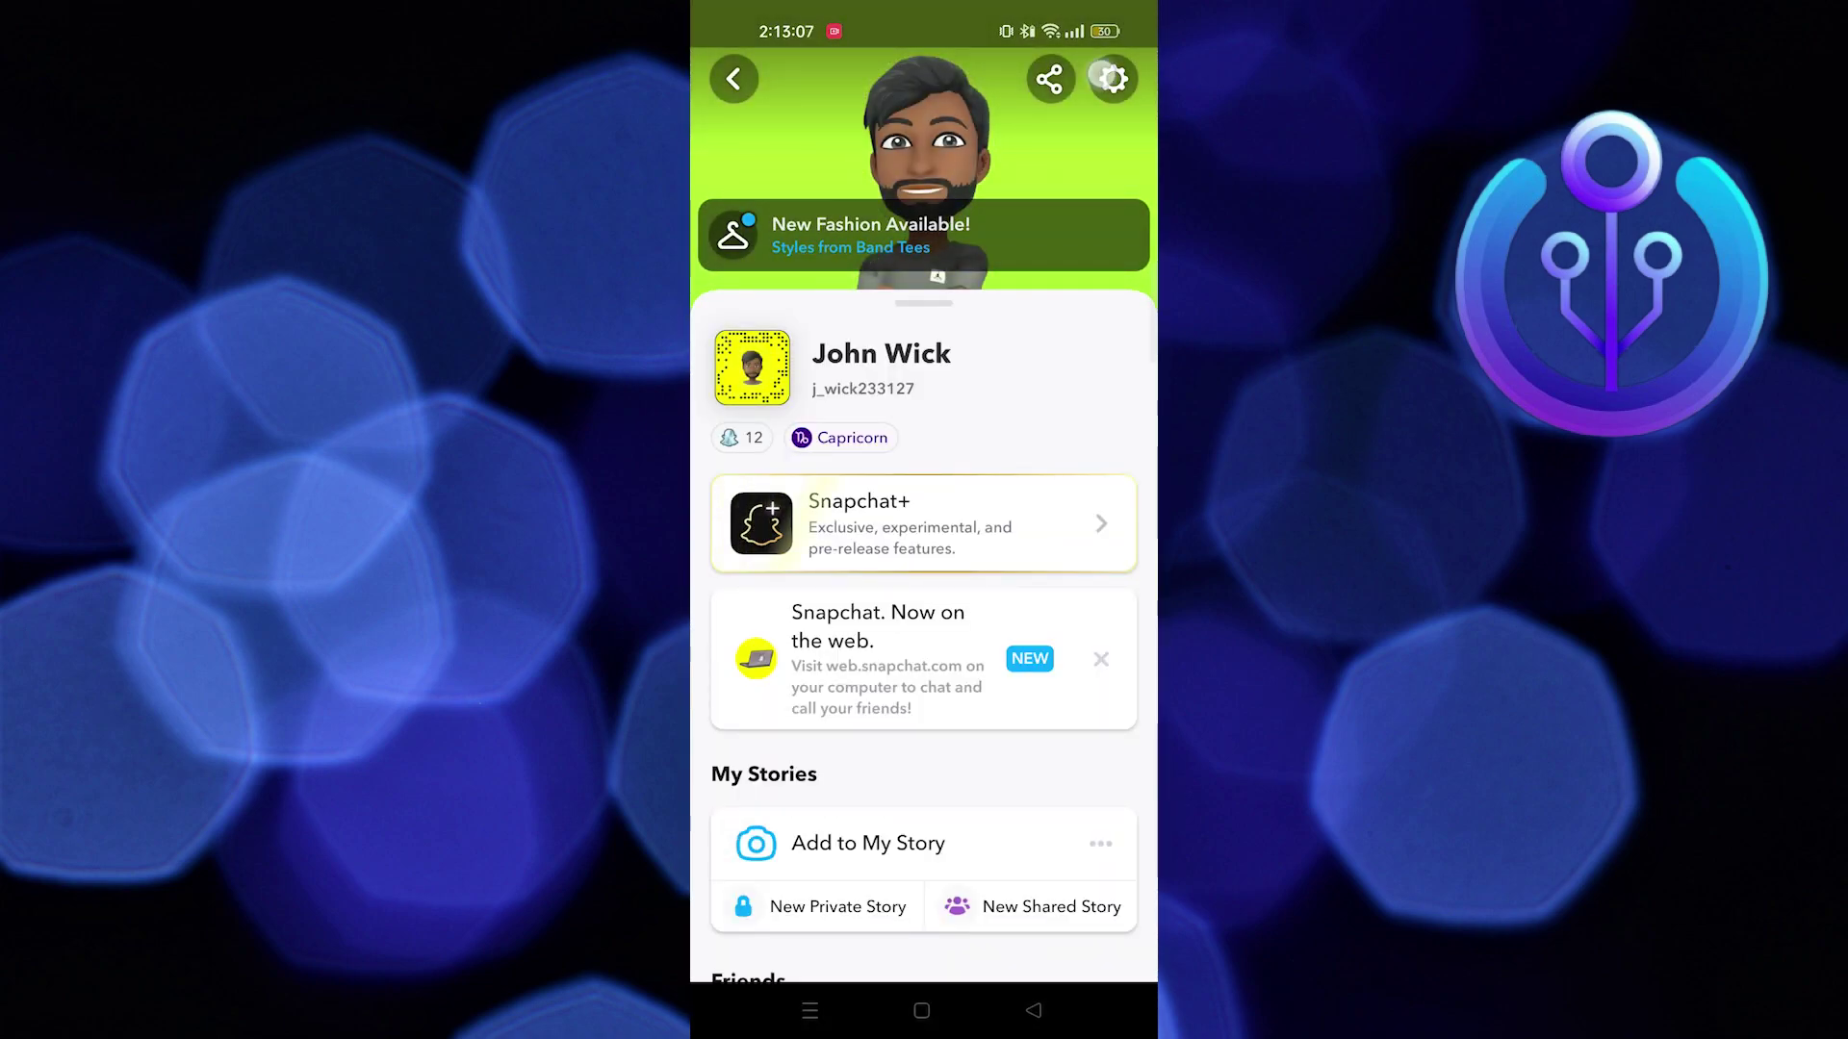
click(1115, 77)
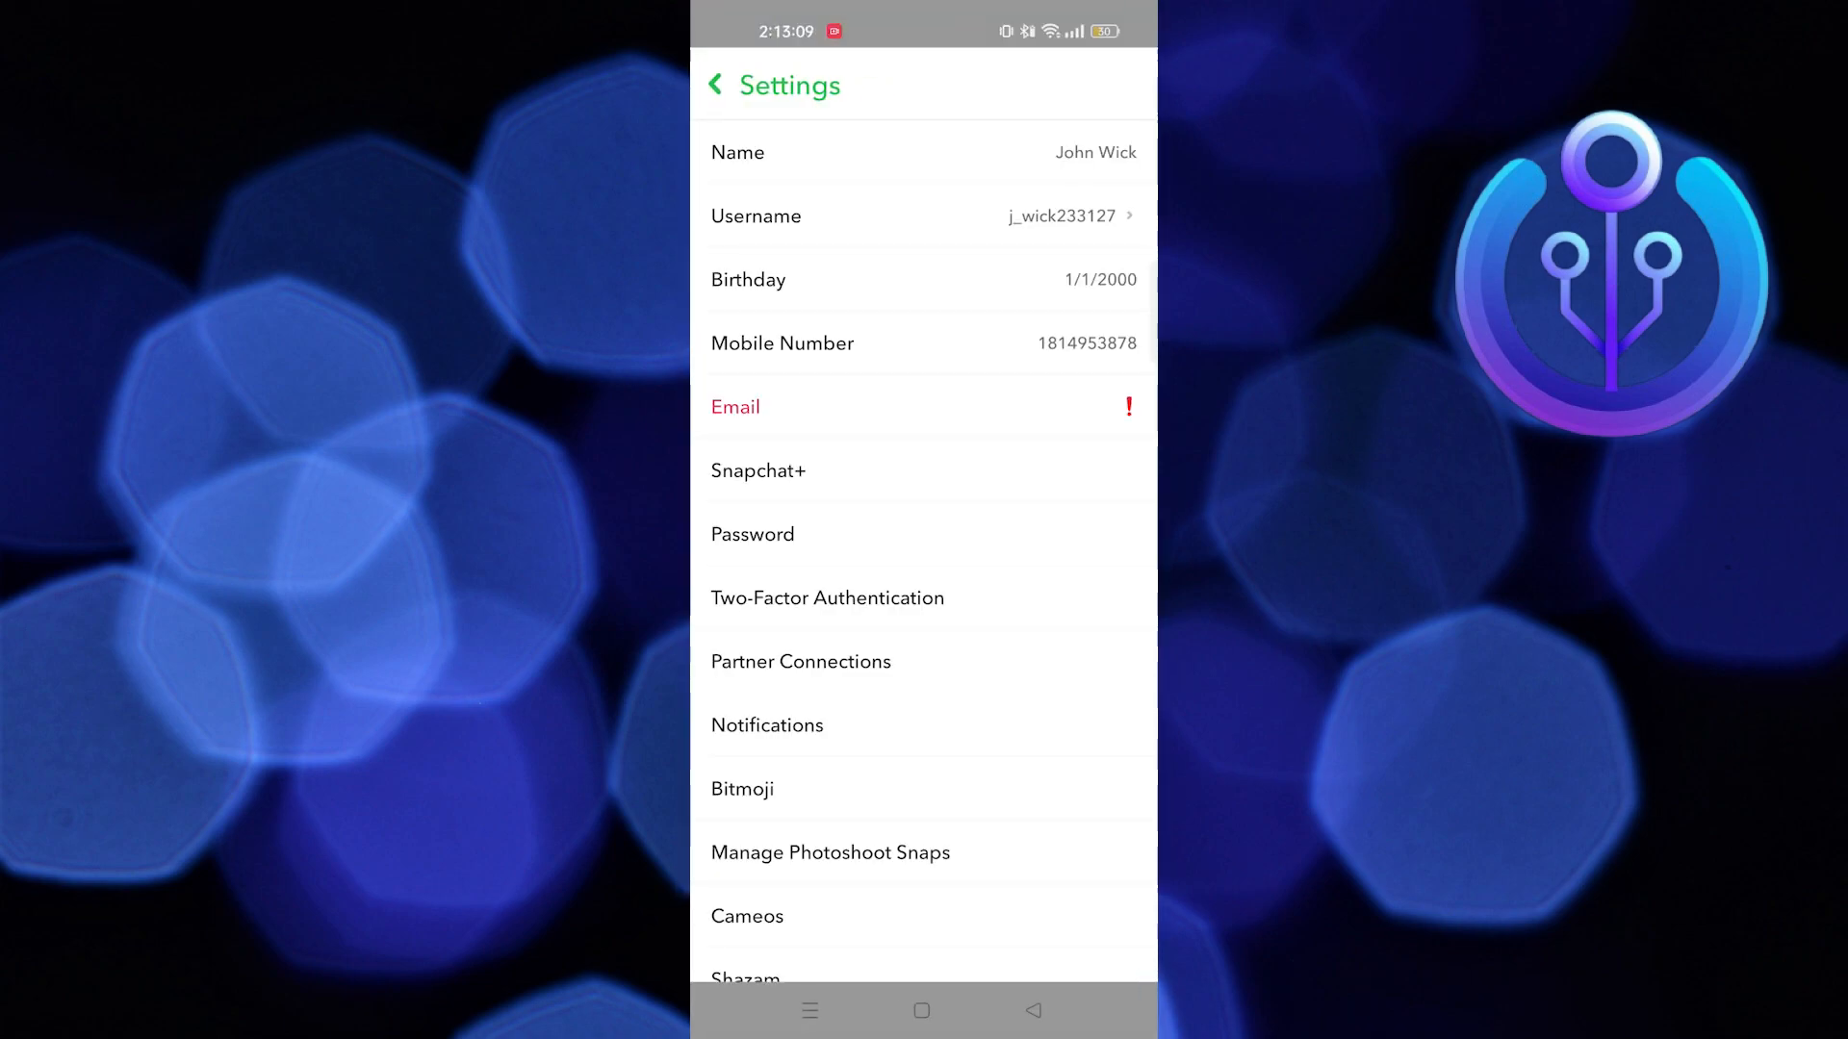
scroll(down, 3)
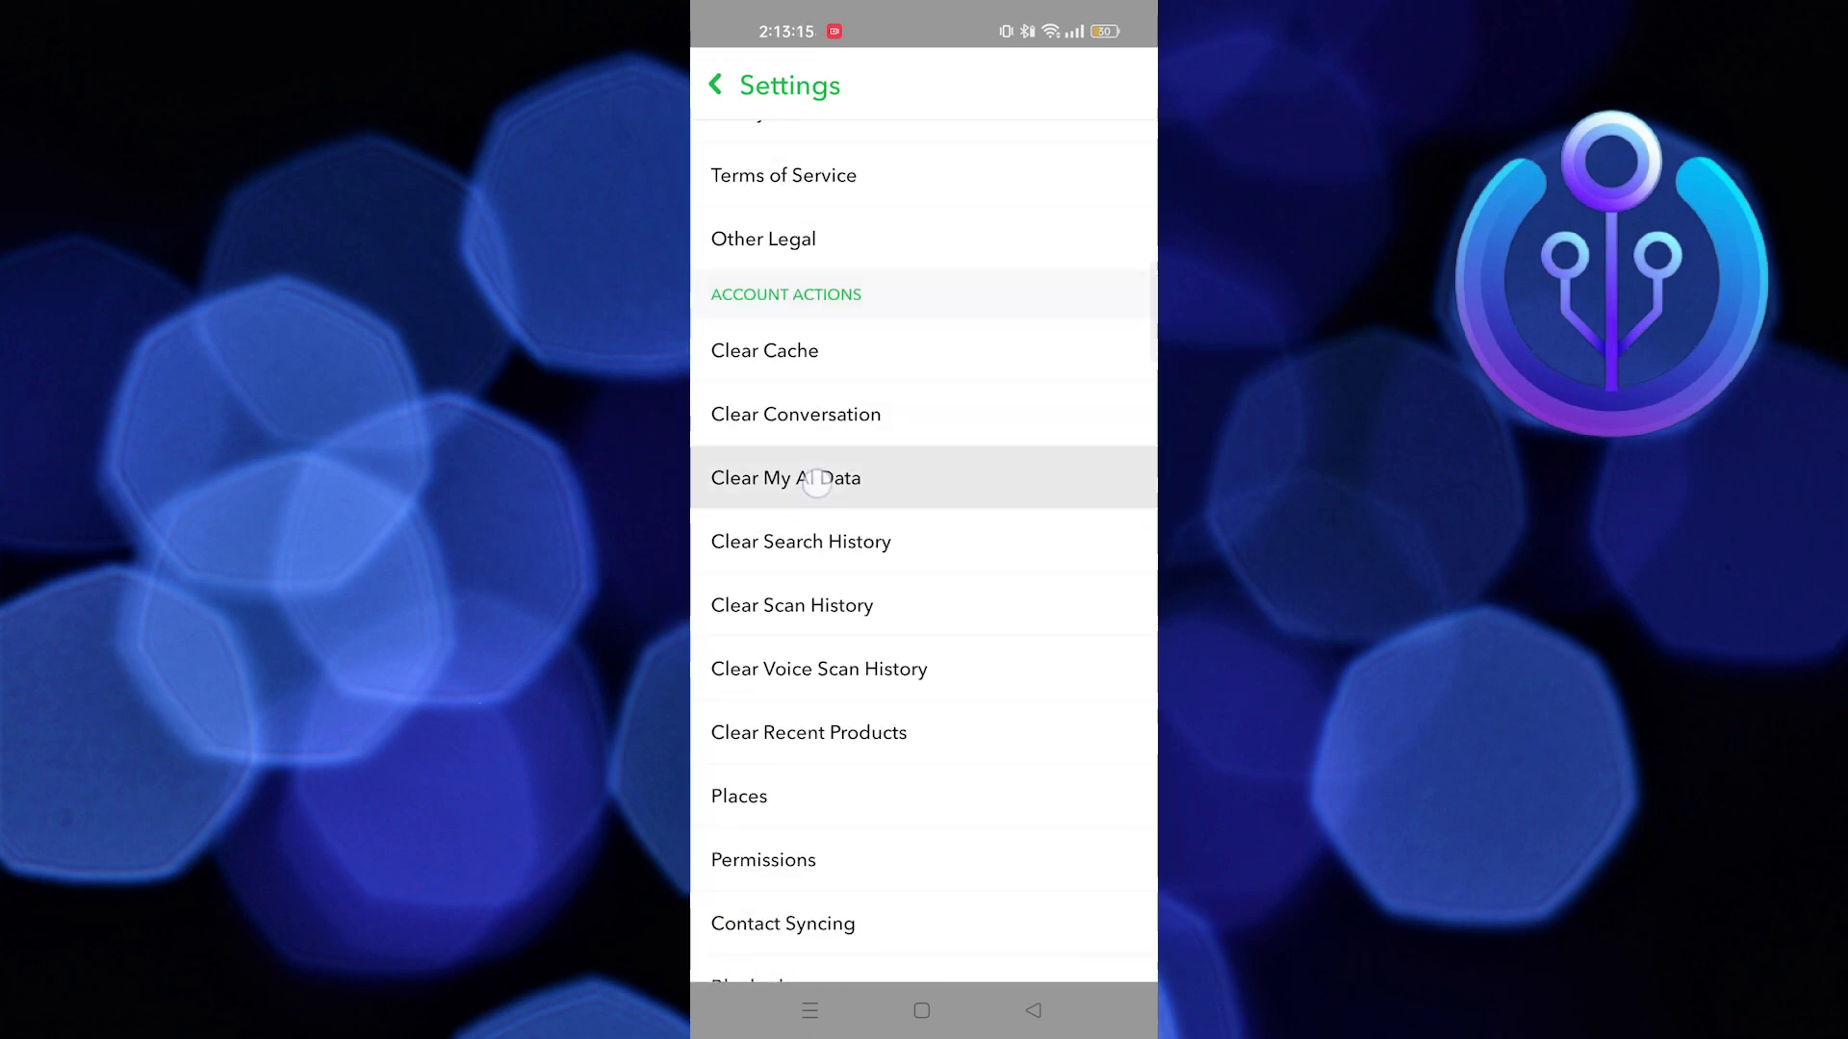
click(815, 477)
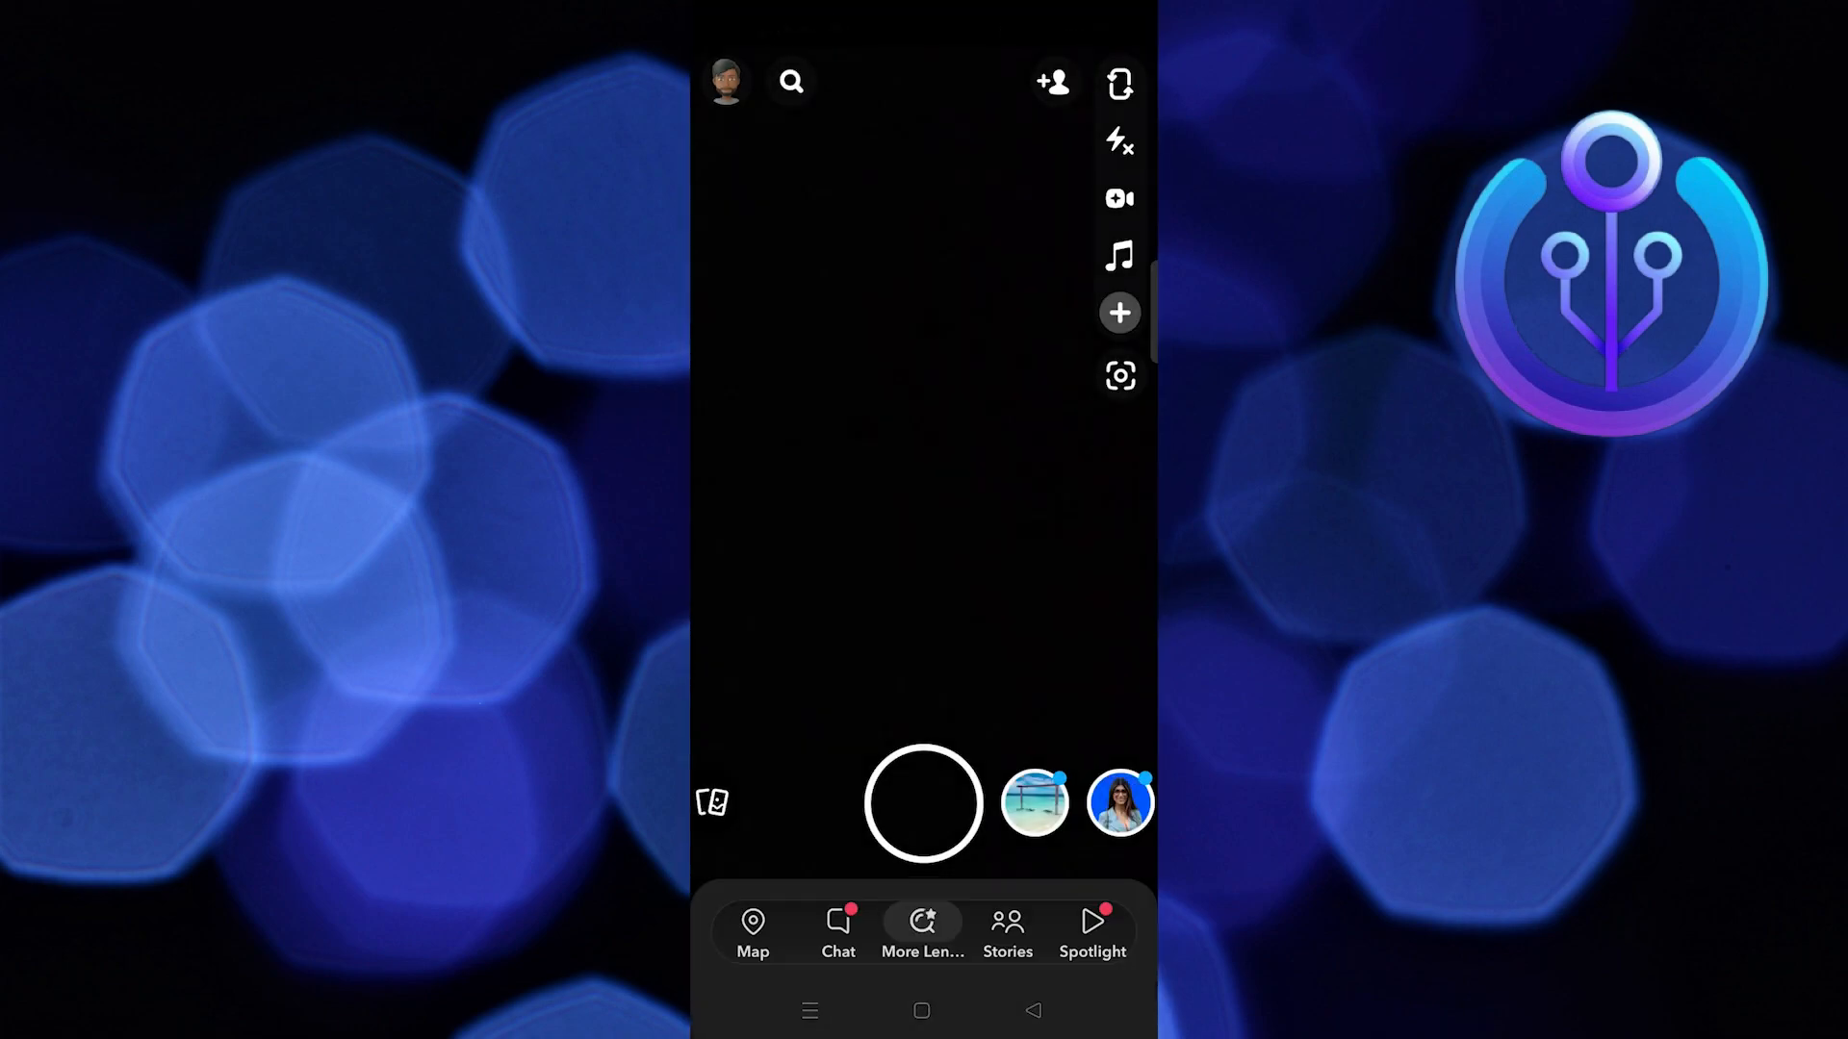
- Return to the Chat list with My AI at the top
click(837, 932)
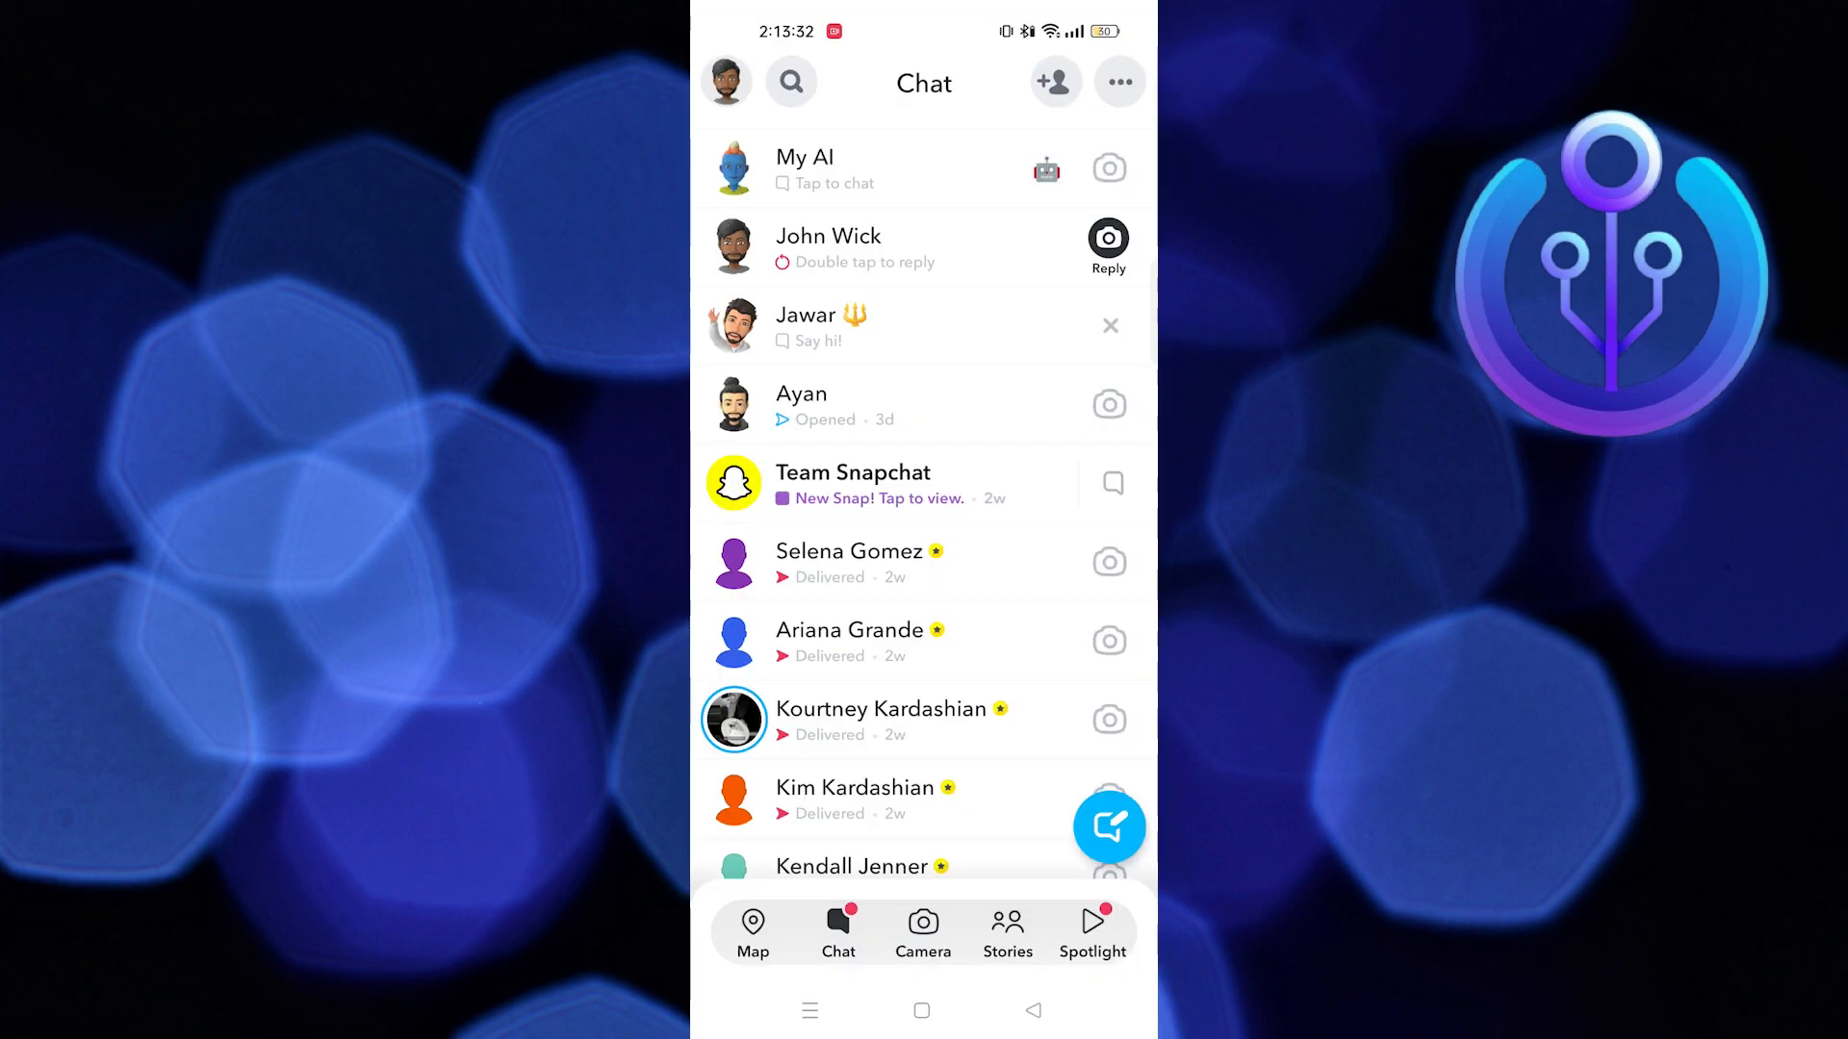